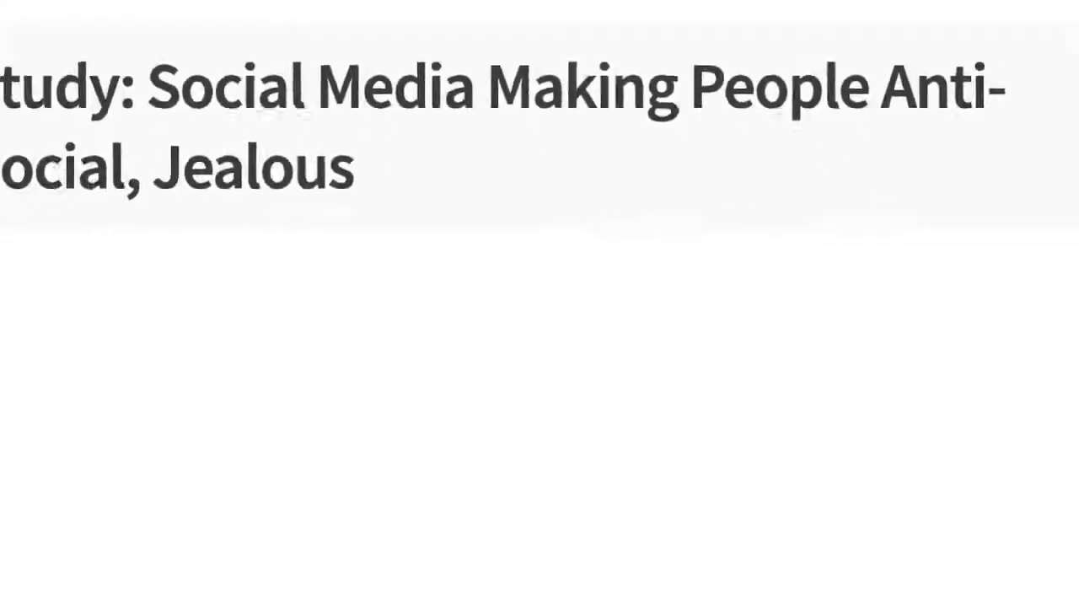
Scroll the Letus feed down to George's and Ringo's posts past the opening headline.
scroll("down", 3)
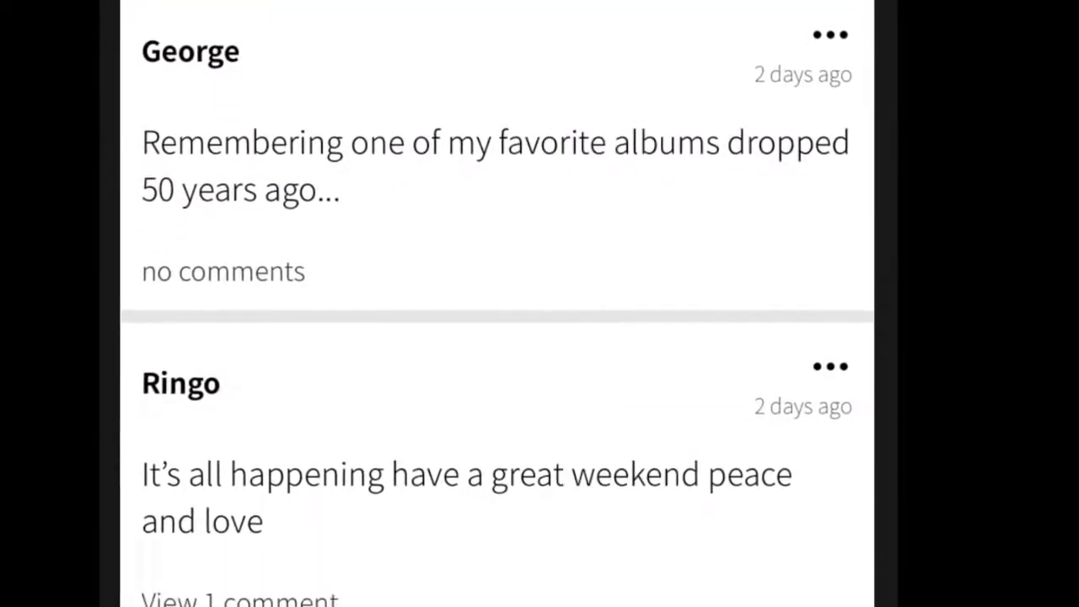
Bring up the post's options sheet for ignoring similar posts or reacting.
scroll("down", 3)
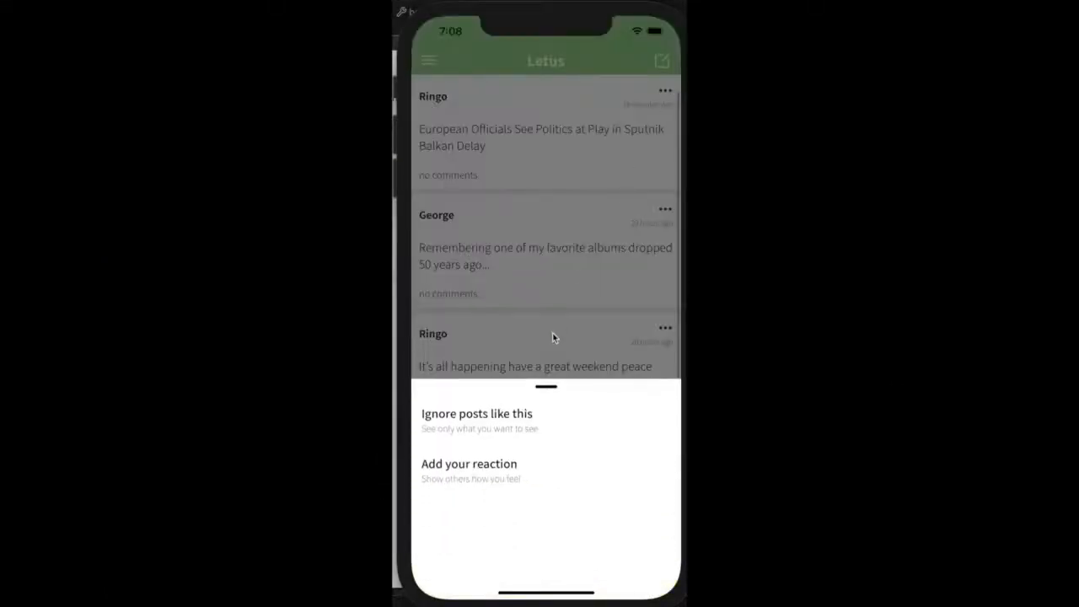
Set the ignore filter to any post from that friend about a chosen topic.
left_click(475, 414)
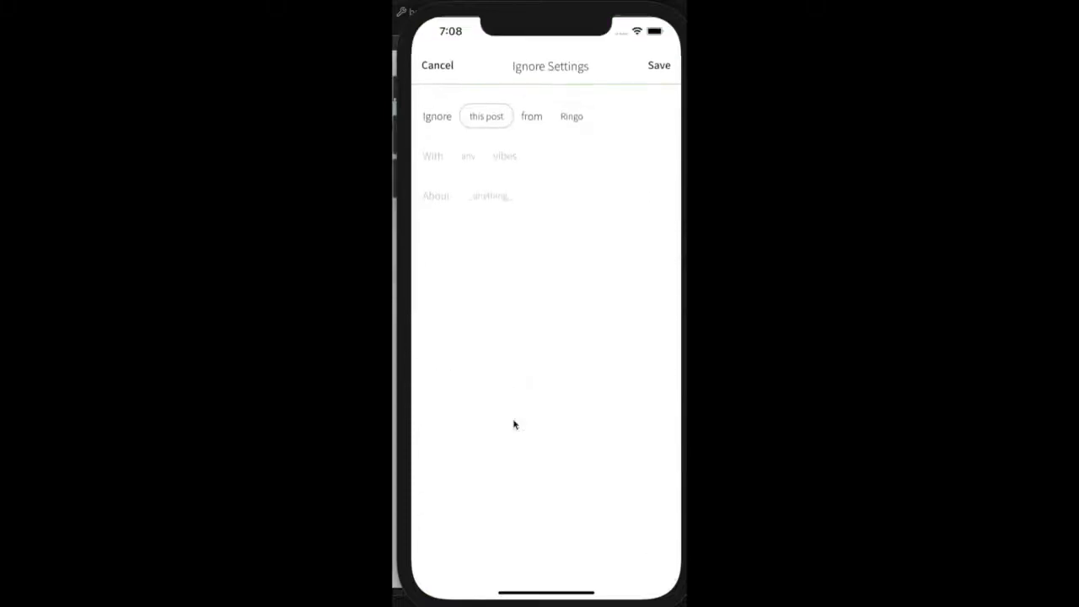
left_click(486, 116)
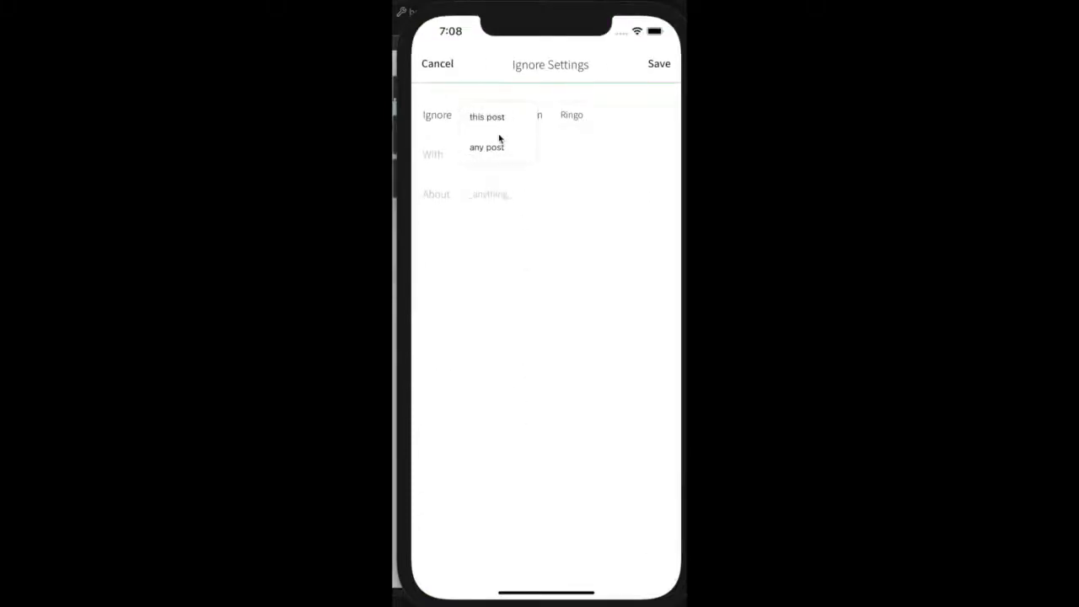
left_click(485, 147)
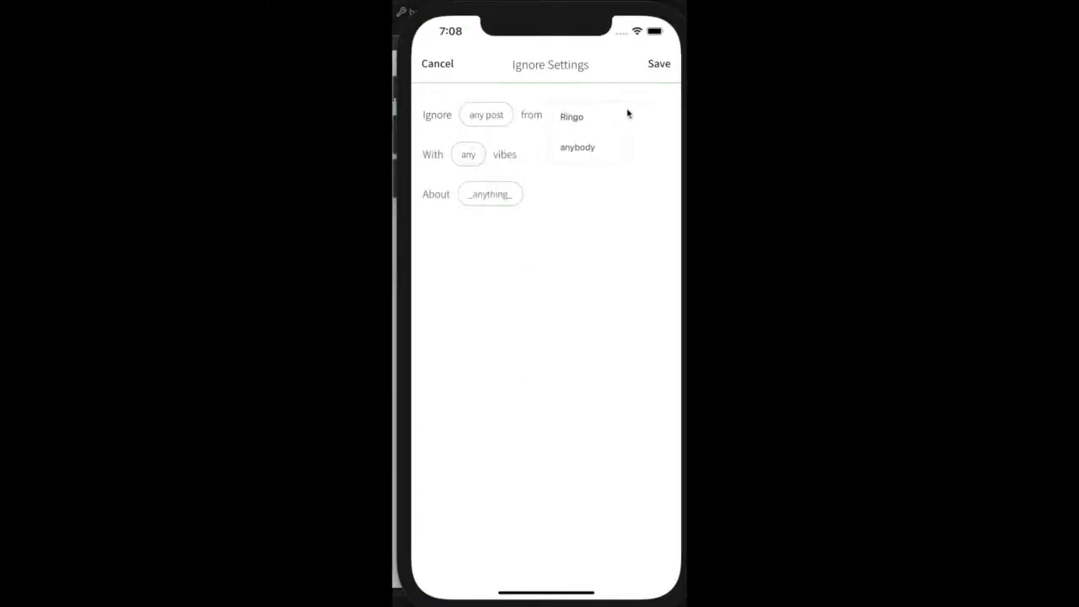
left_click(469, 155)
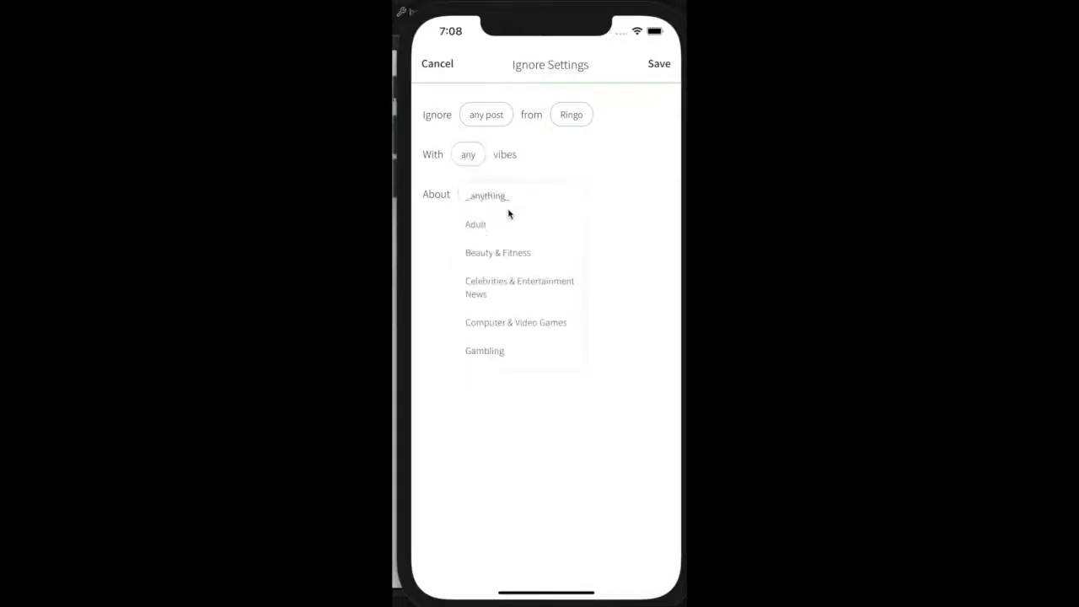
scroll("down", 3)
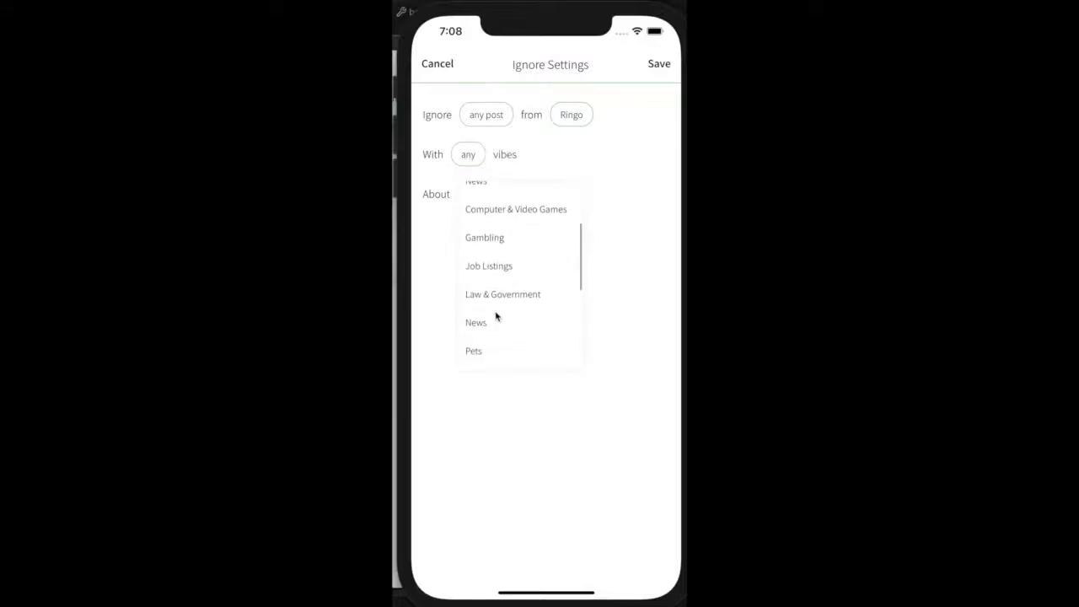
left_click(475, 322)
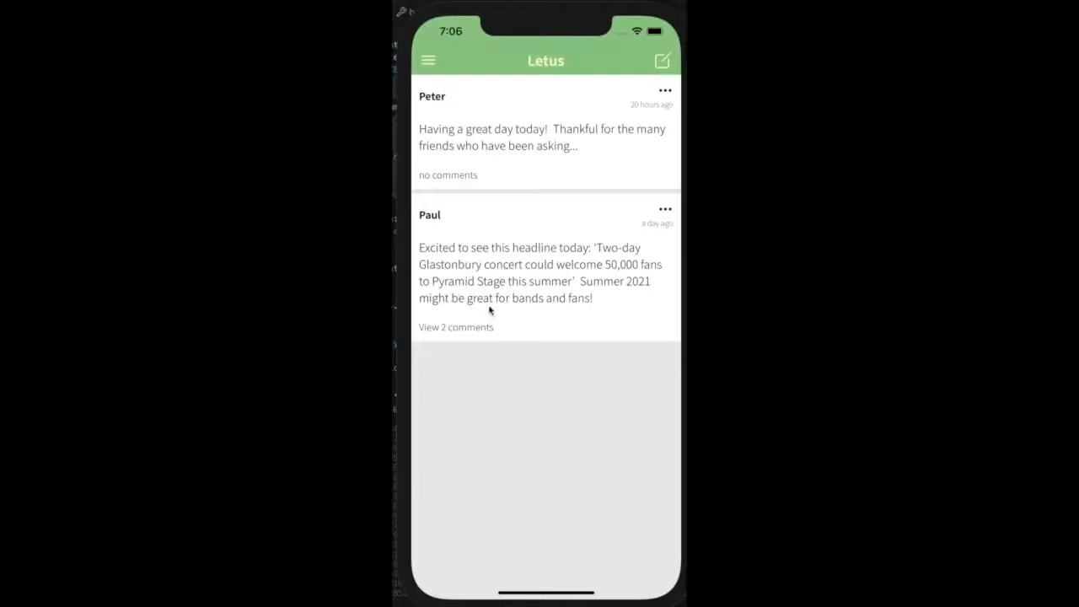
Expand the two comments under Paul's Glastonbury headline post.
left_click(455, 327)
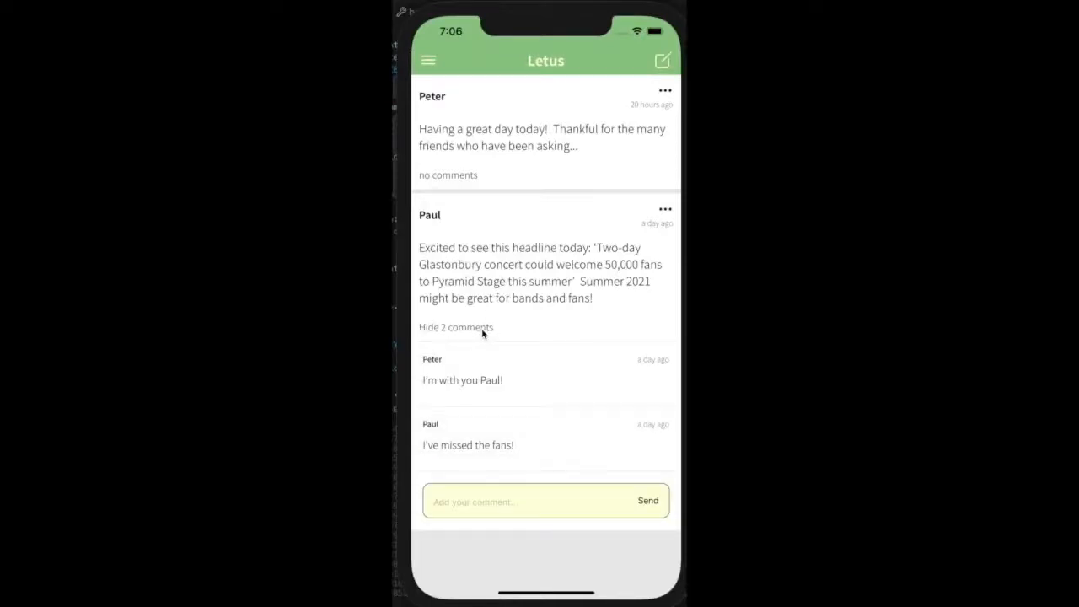
left_click(428, 60)
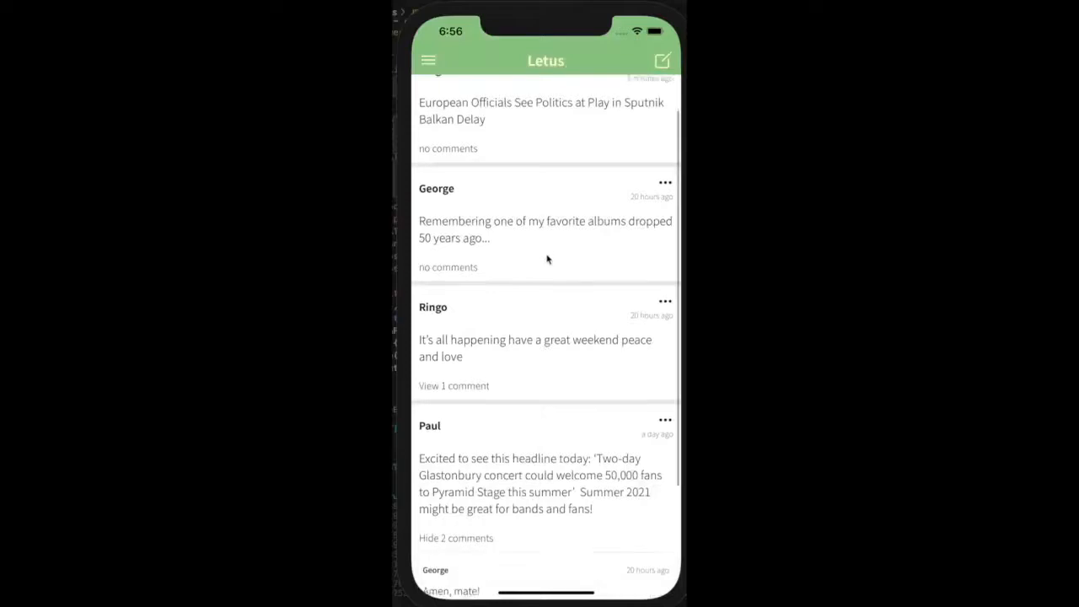
scroll("down", 3)
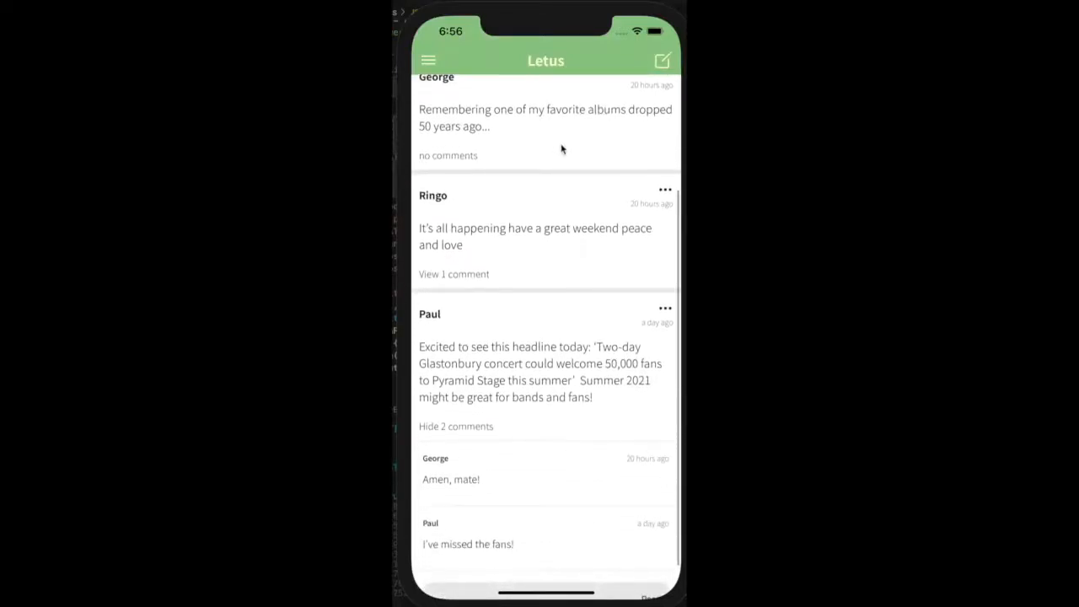
mouse_move(556, 192)
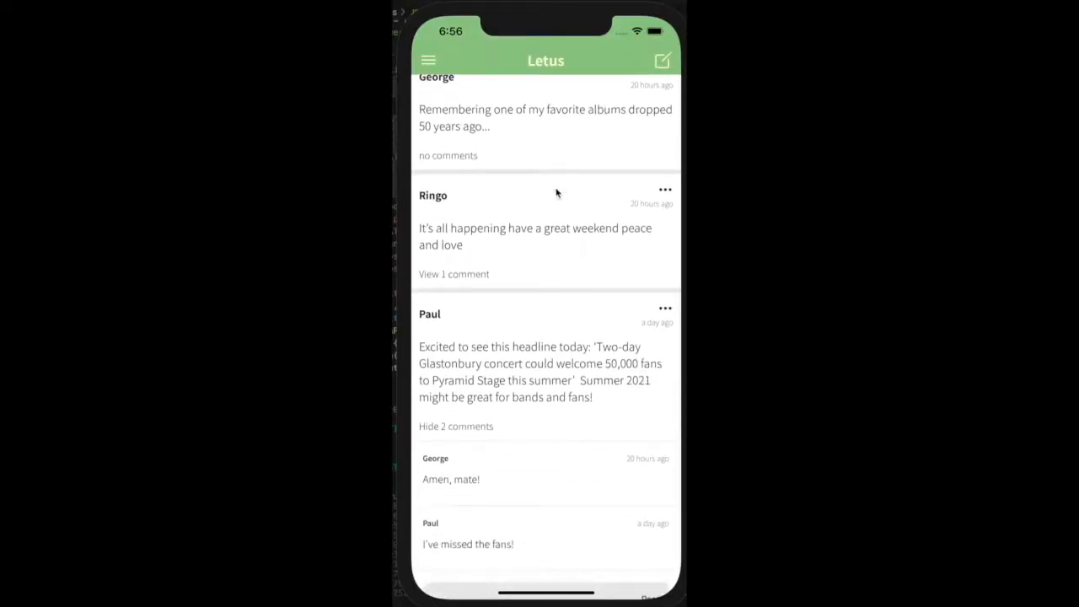